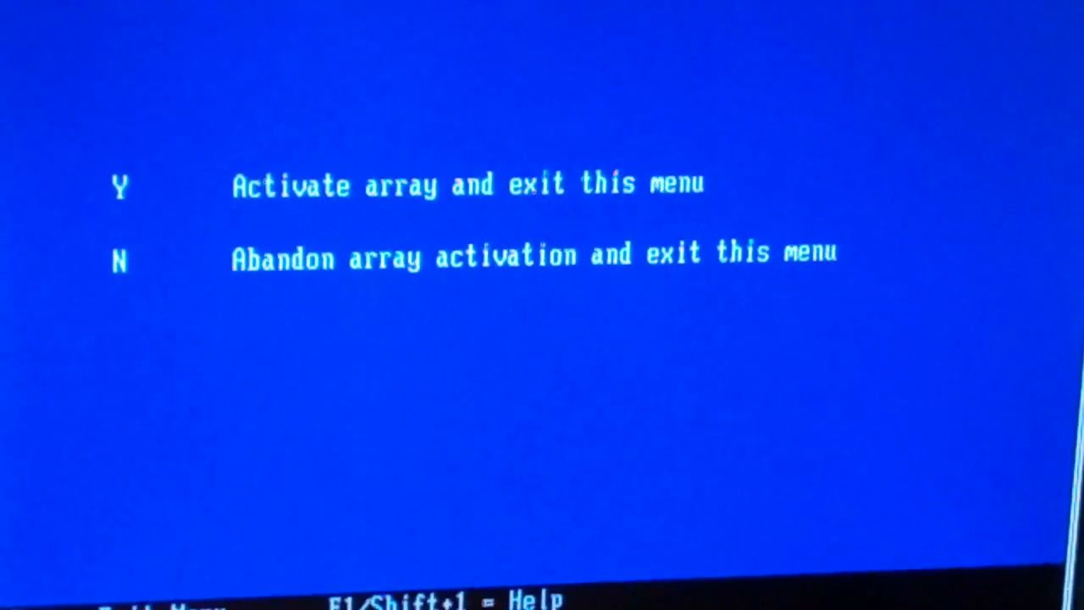
# - Confirm the array activation with Y so the virtual disk begins initializing
pyautogui.press('y')
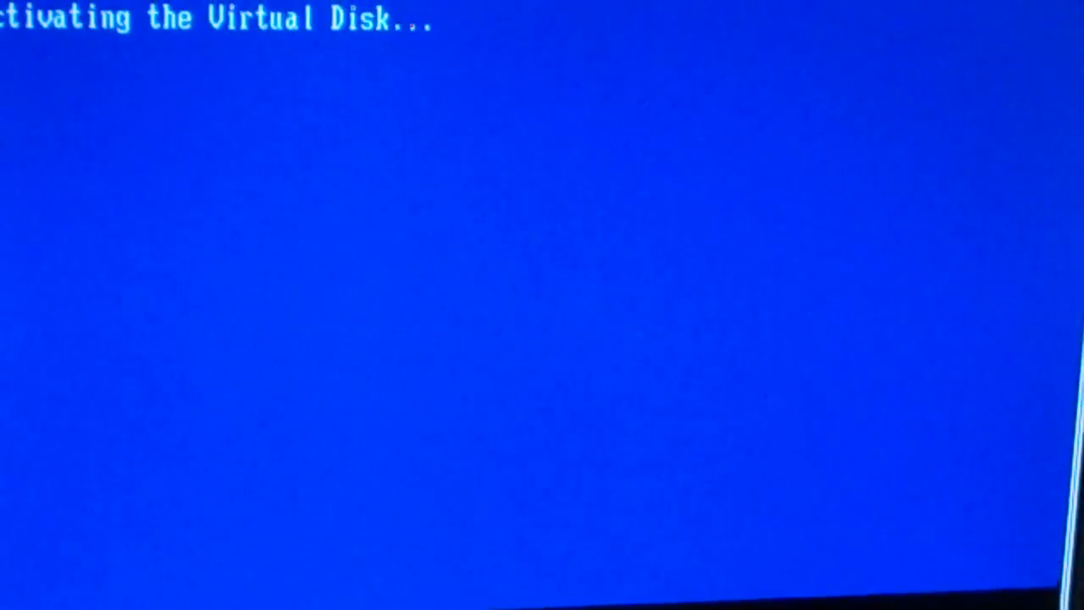